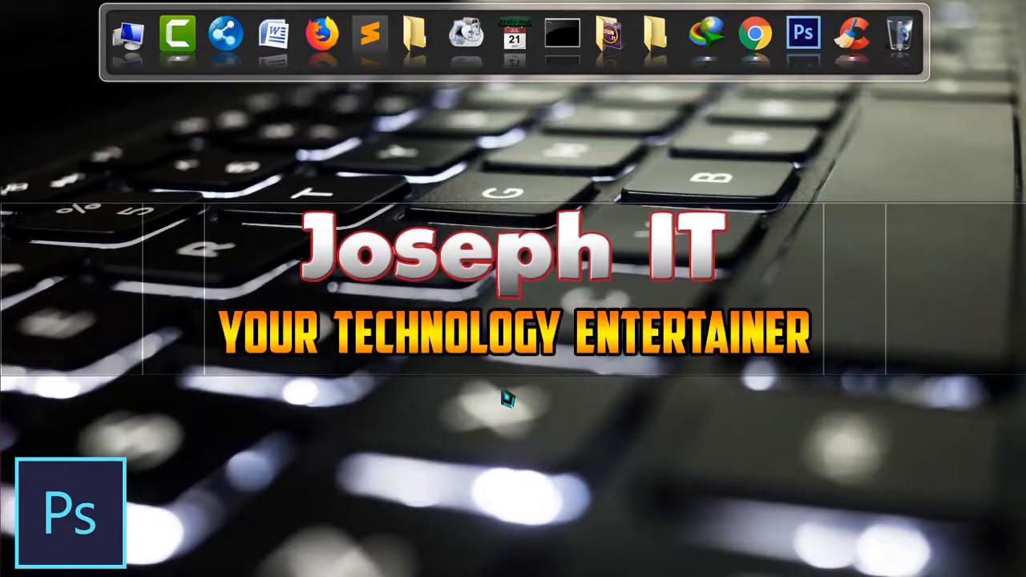
- Search for %appdata% from the Start menu to open the Roaming folder
click(1014, 21)
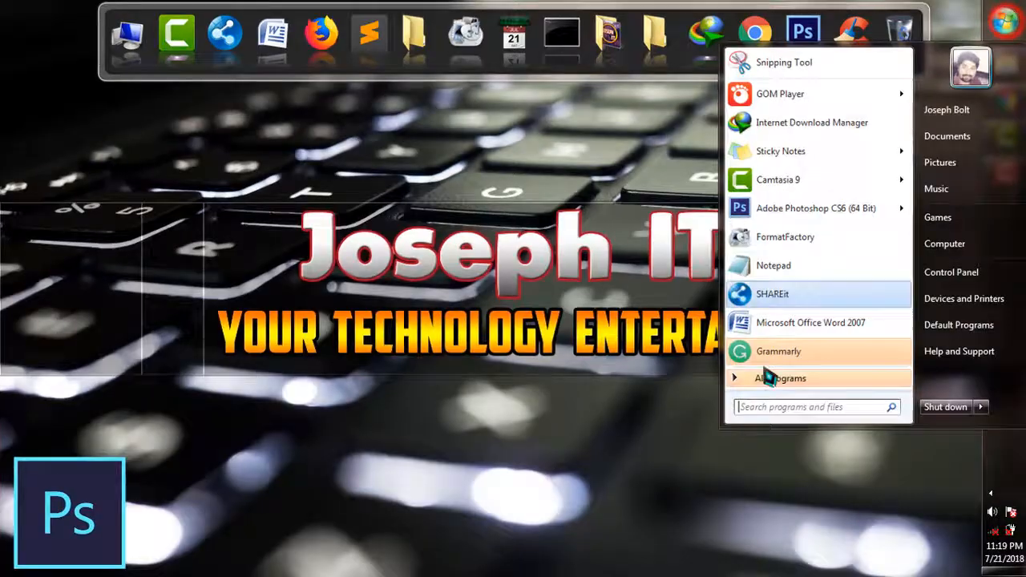
text(%appdata%)
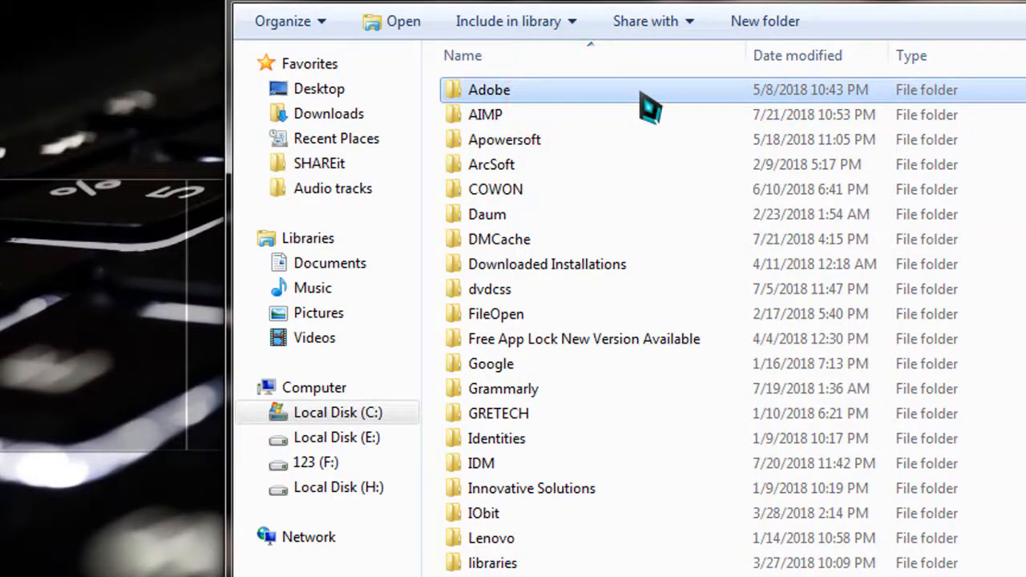
- Navigate into Adobe > Adobe Photoshop CS6 > AutoRecover to find the recovered .psb file
double_click(487, 89)
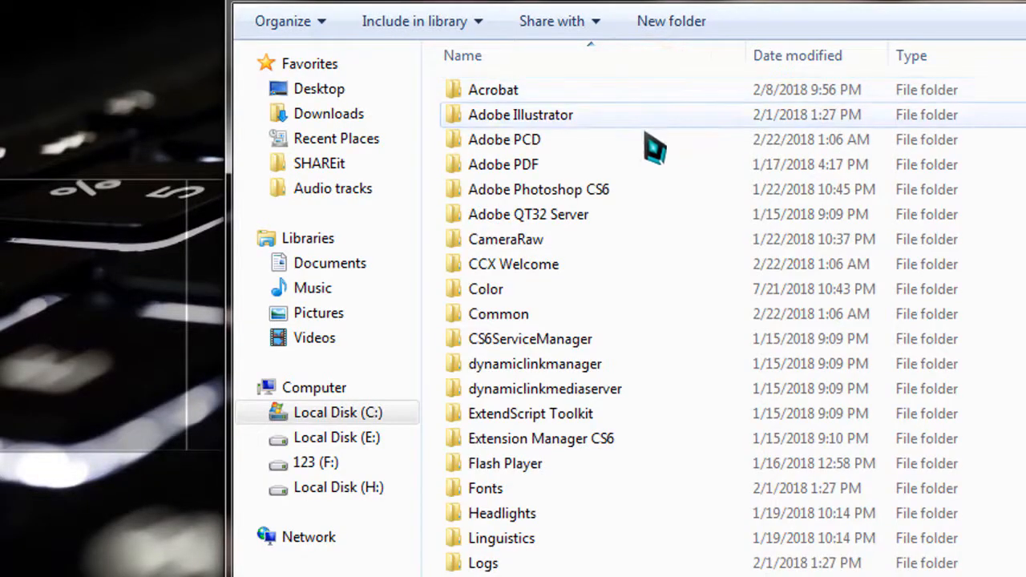
click(539, 189)
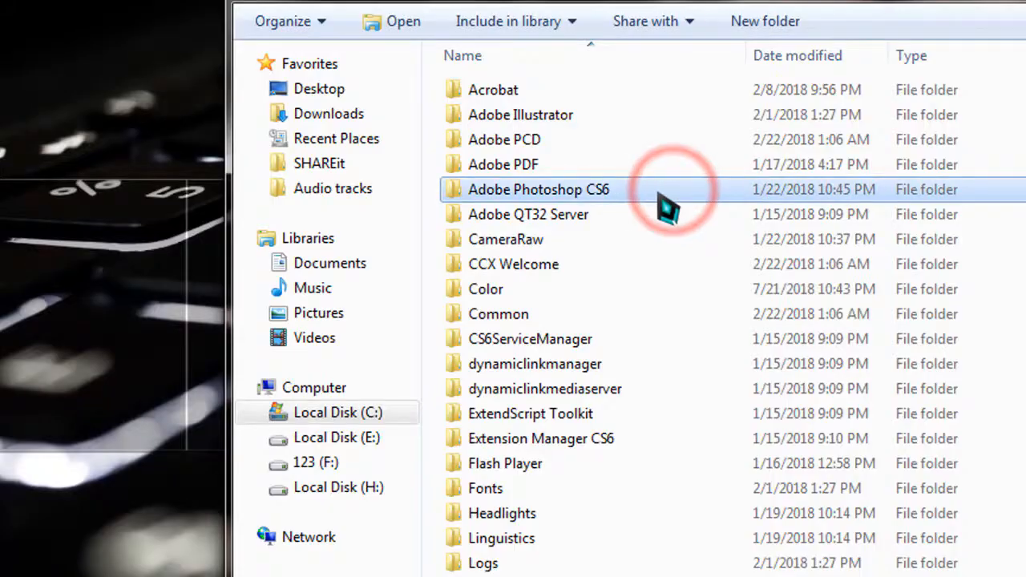
mouse_move(667, 207)
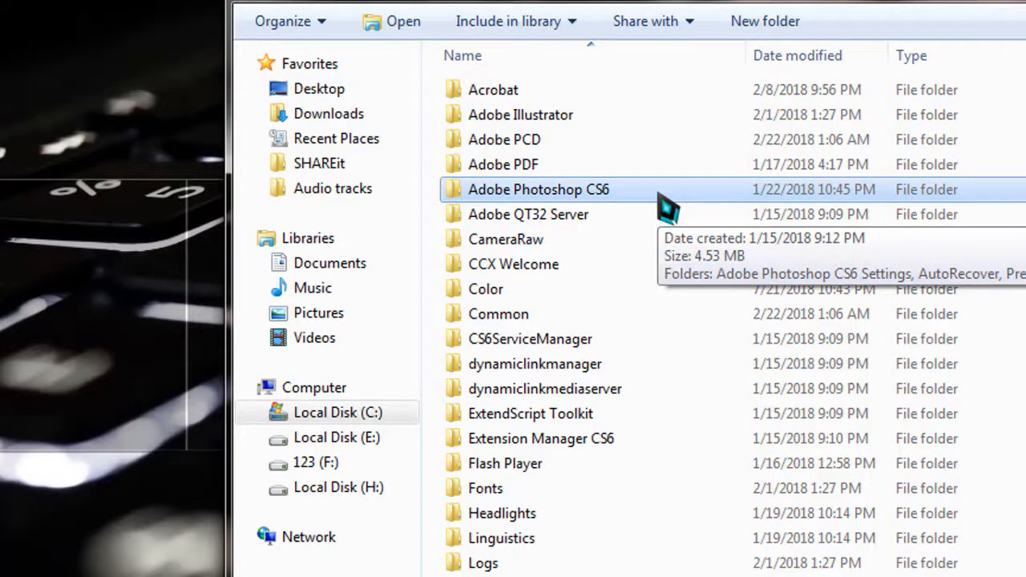
double_click(539, 190)
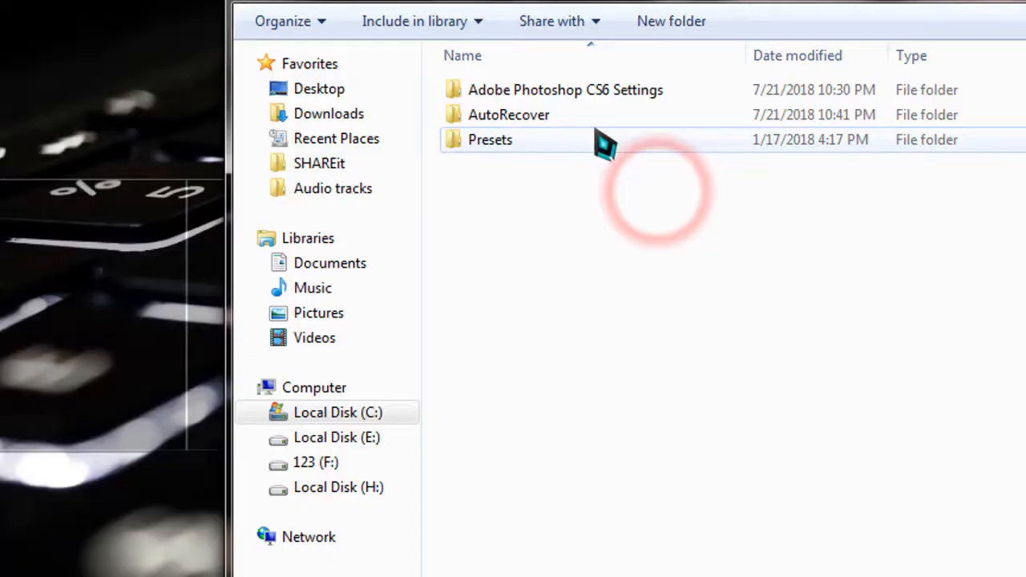
click(509, 114)
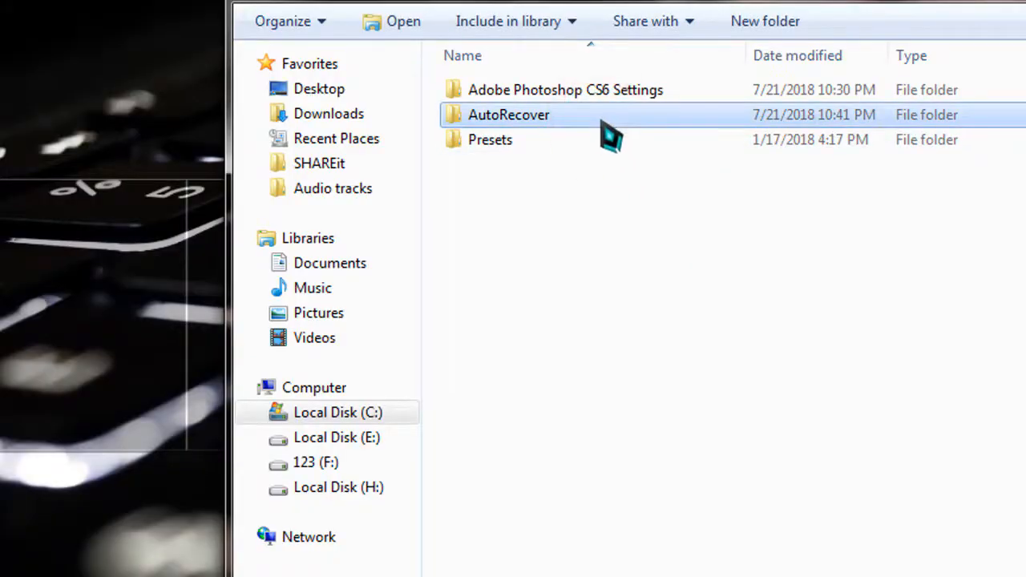
double_click(509, 114)
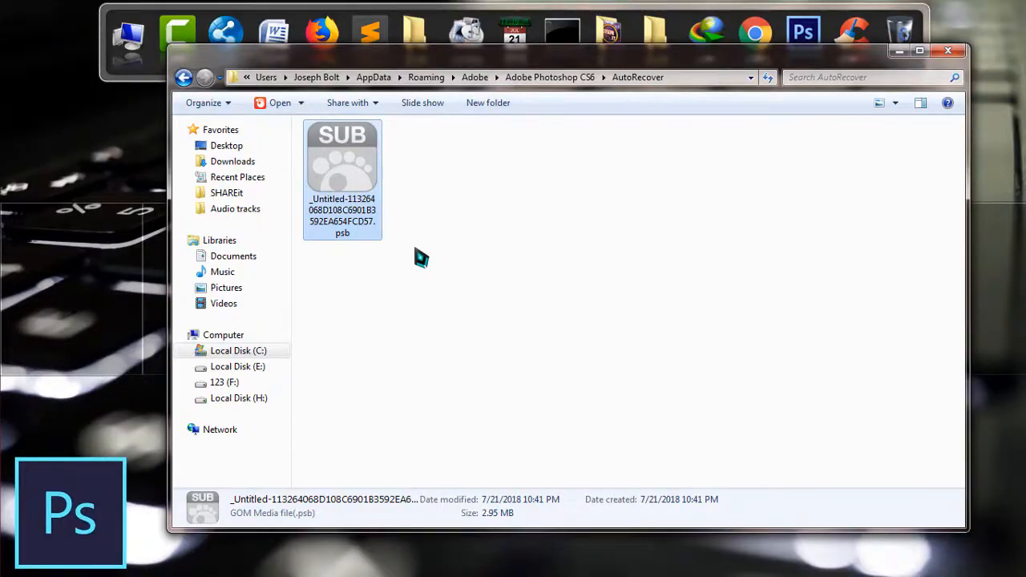
- Open the untitled .psb autosave with Adobe Photoshop CS6
right_click(342, 156)
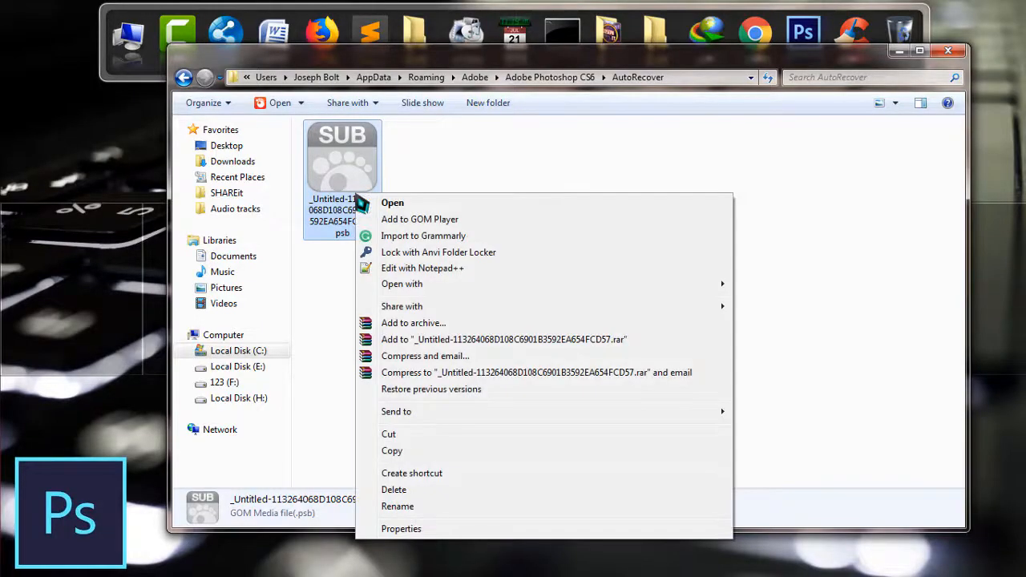
mouse_move(401, 284)
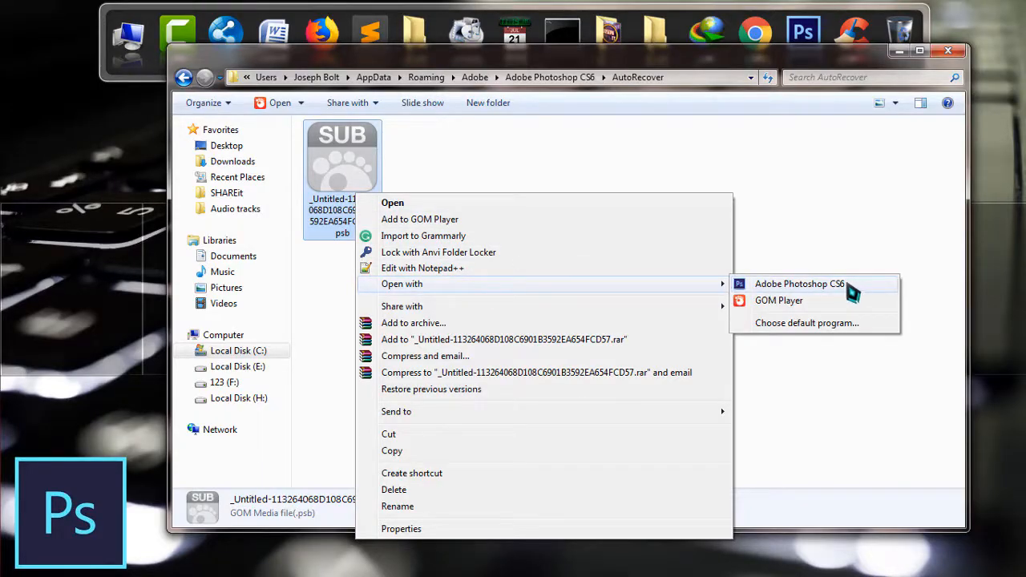
click(815, 284)
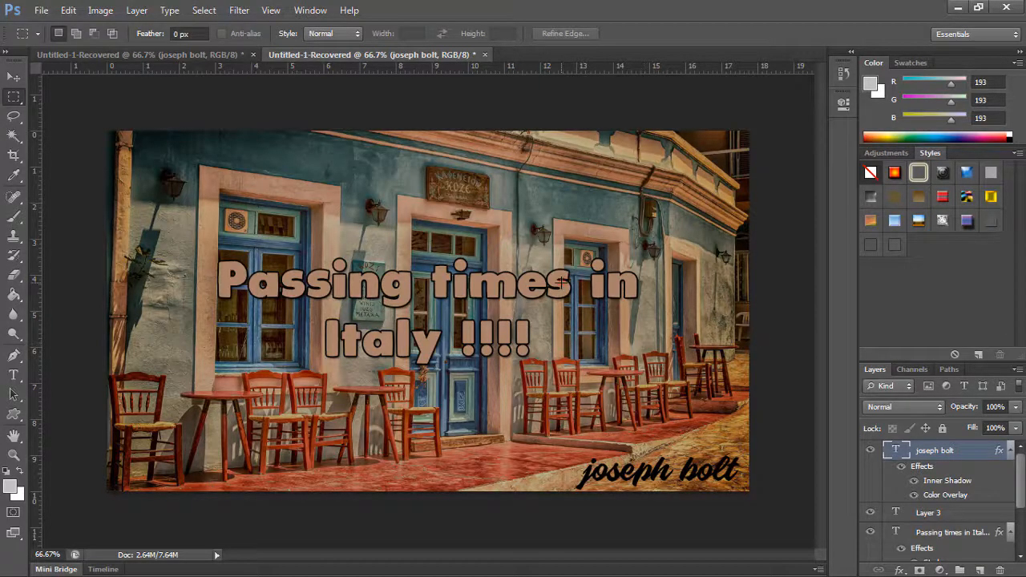
- Minimize Photoshop after reviewing the recovered 'Passing times in Italy !!!!' poster
click(944, 508)
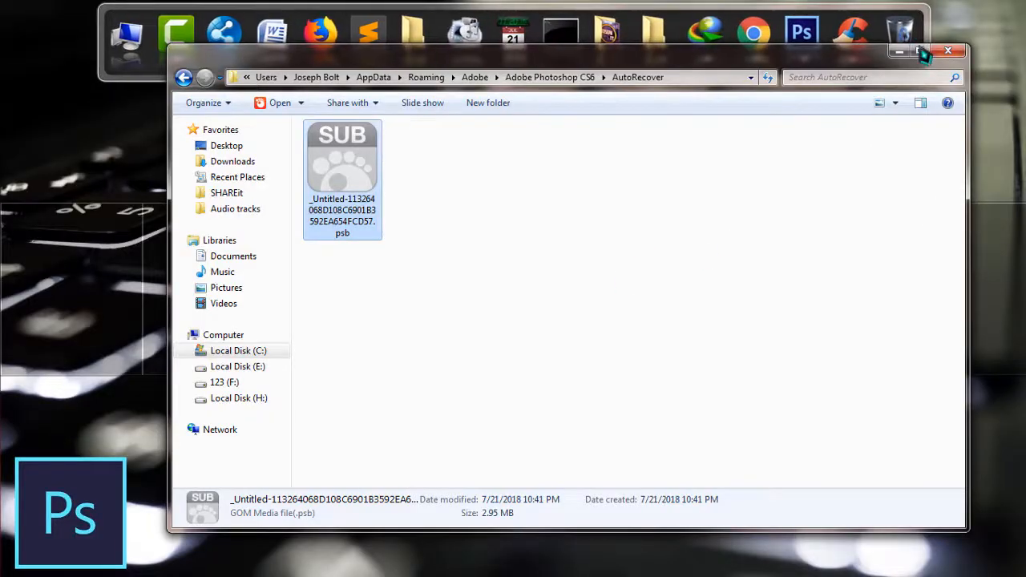
- Close the AutoRecover Explorer window
click(946, 52)
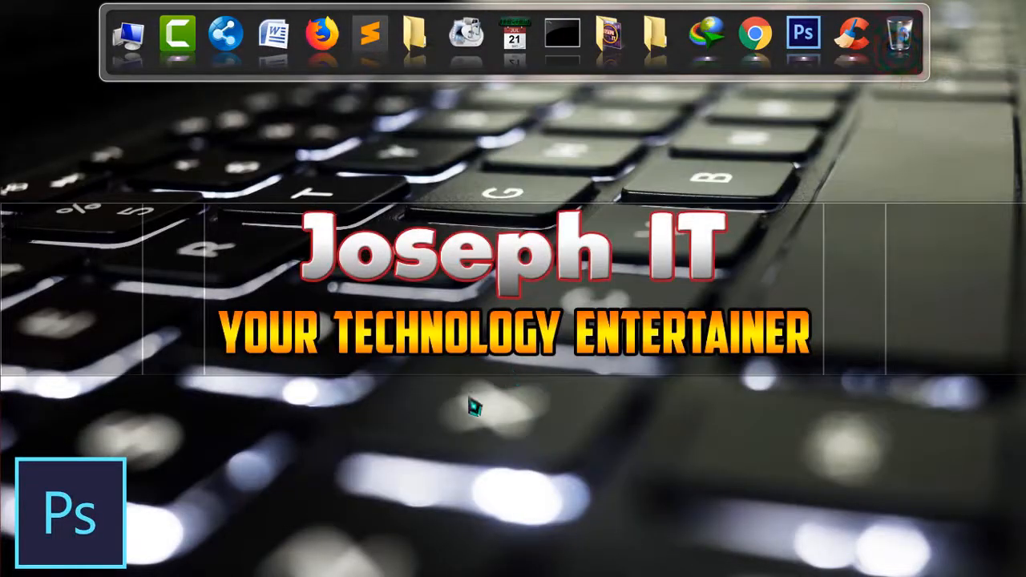